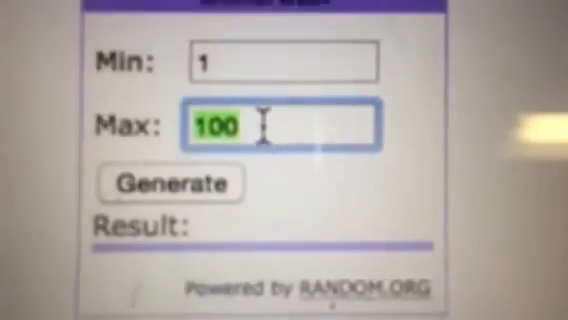
Enter 278 as the Max value and generate a random number, getting 174
type("278")
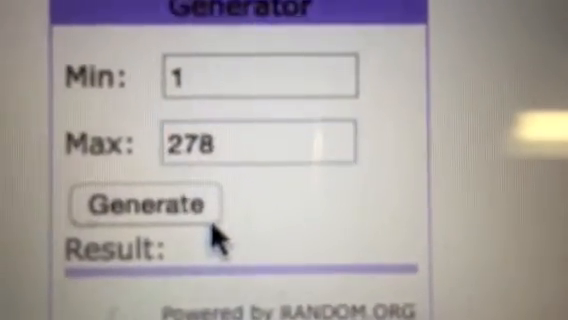
left_click(152, 204)
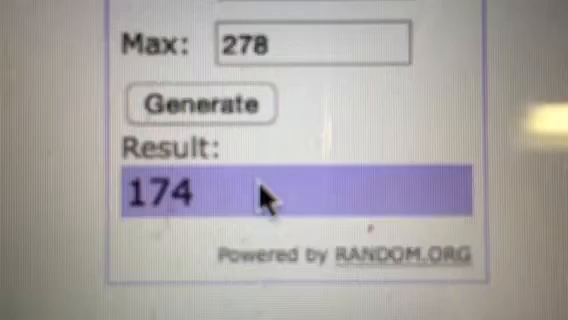